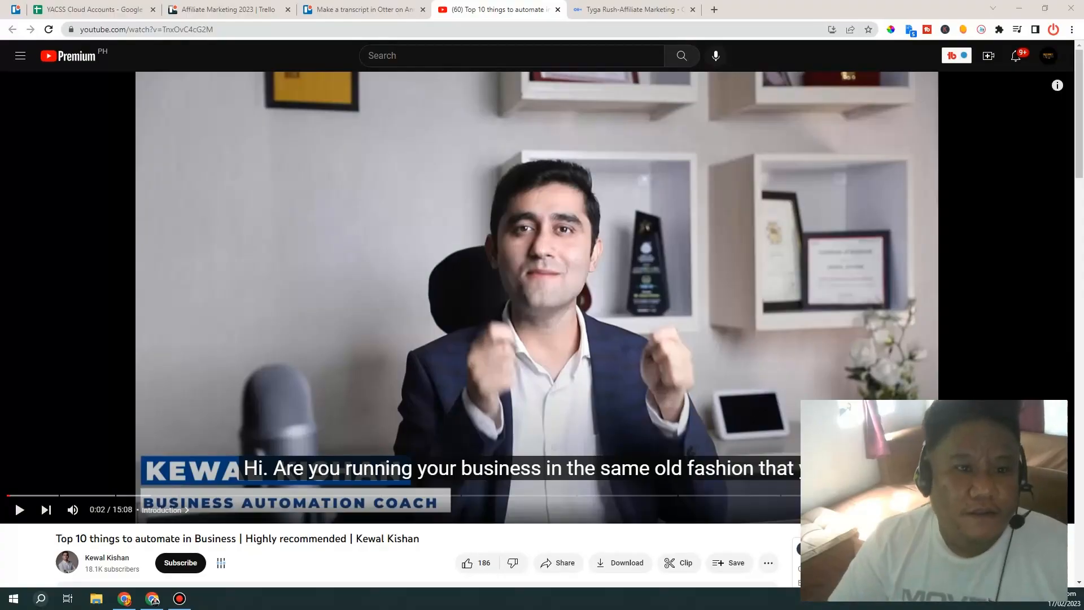
- Edit the YouTube video's address, preparing to insert 's' before youtube.com
left_click(152, 29)
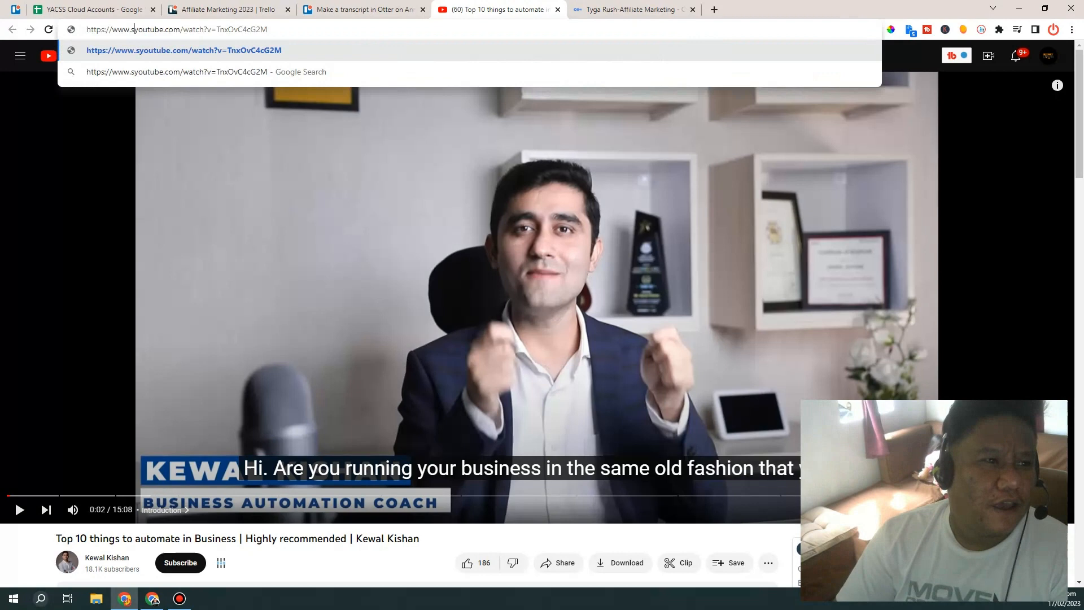
- Load the video in SaveFrom.net via the syoutube.com link and download it as 720p MP4
type("s")
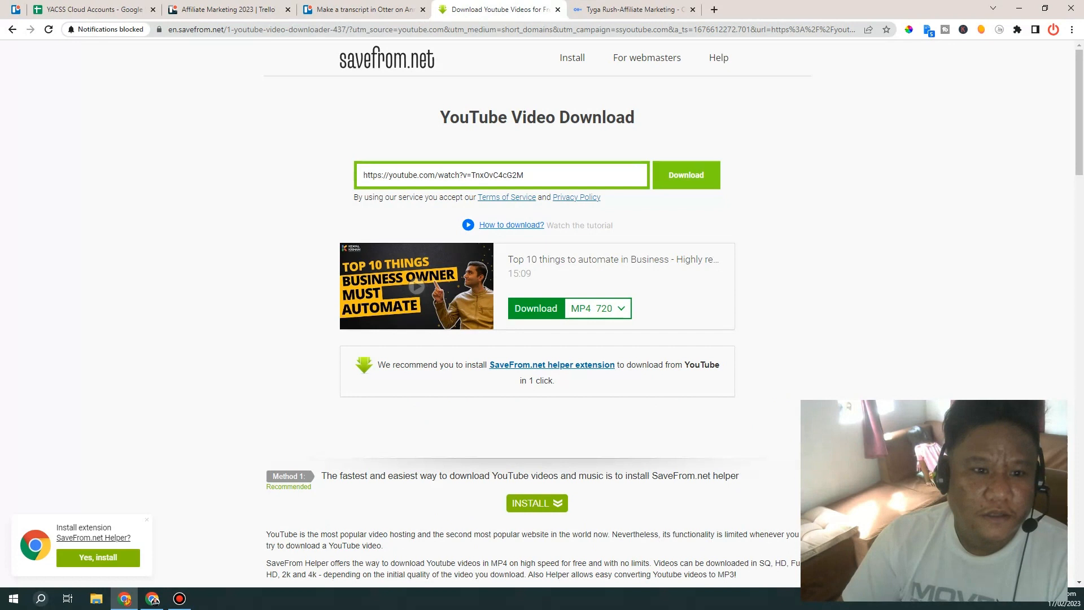
left_click(619, 307)
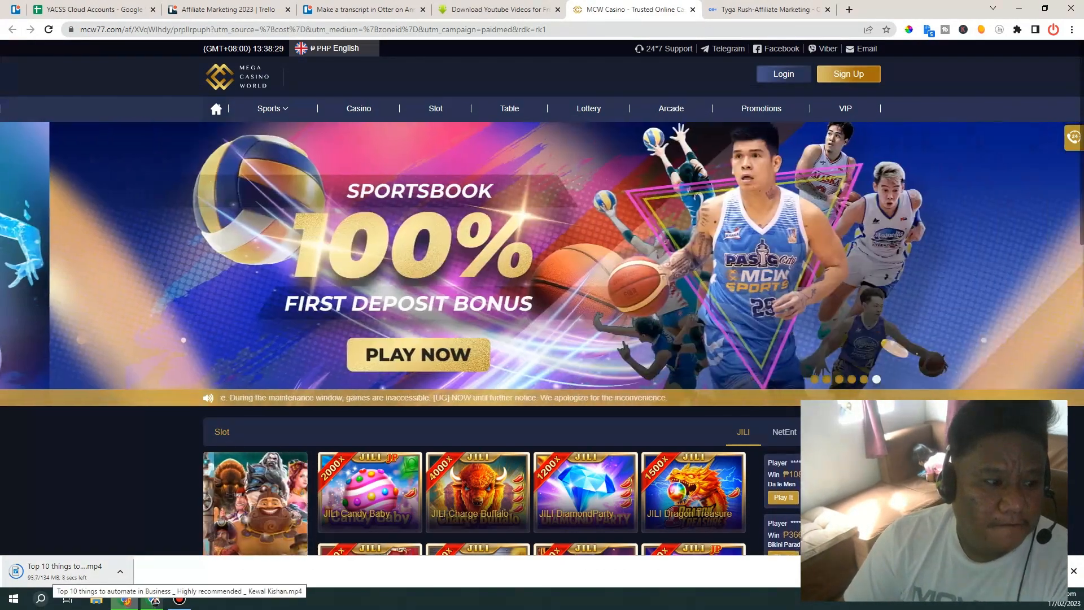
left_click(768, 9)
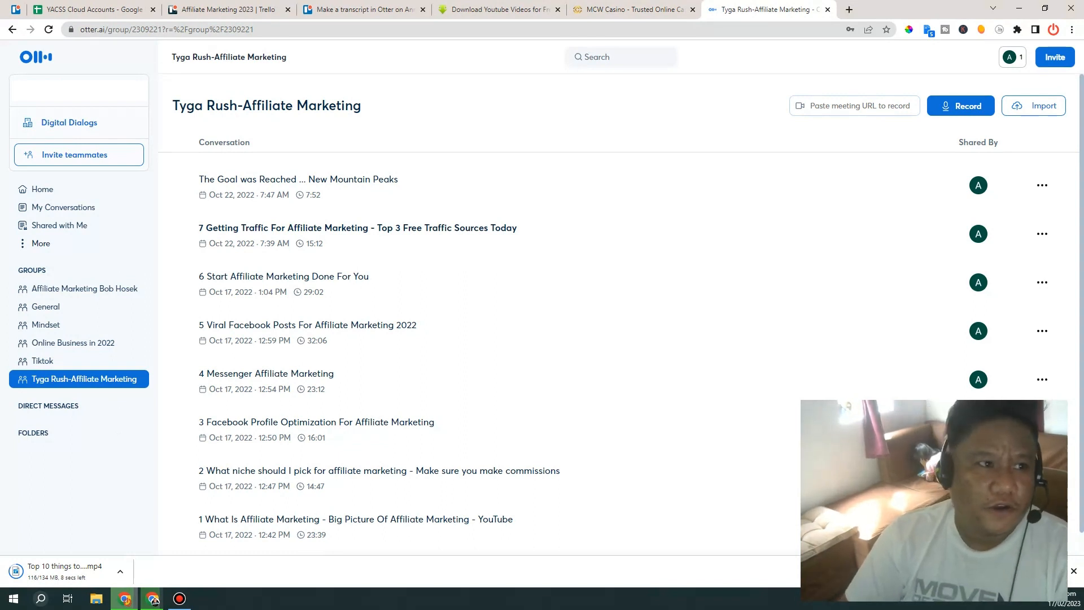
- Start importing an audio or video file into the Tyga Rush-Affiliate Marketing group in Otter.ai
left_click(164, 29)
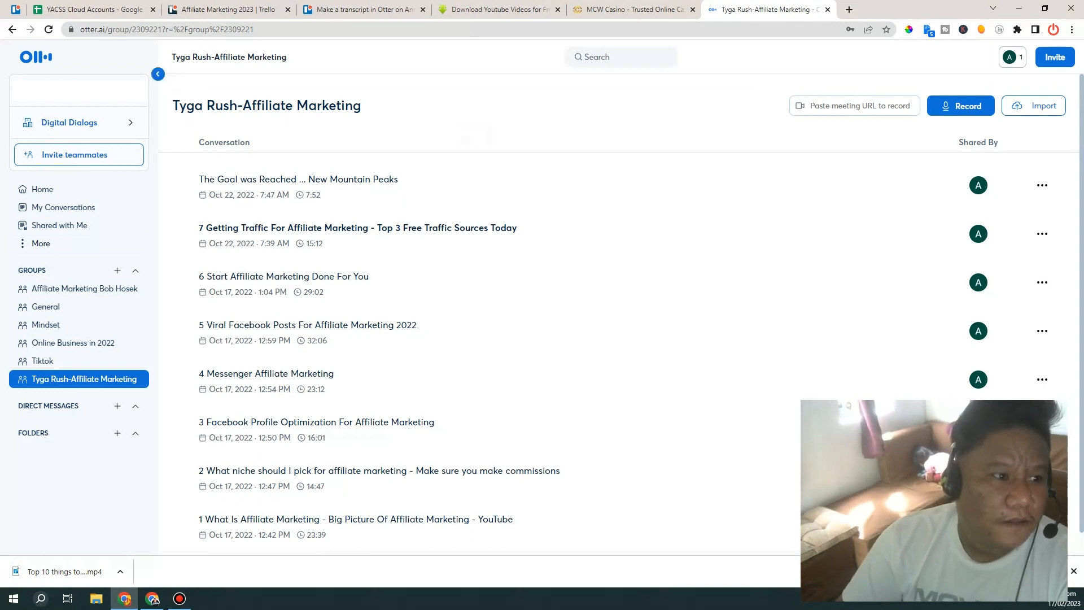
mouse_move(1034, 106)
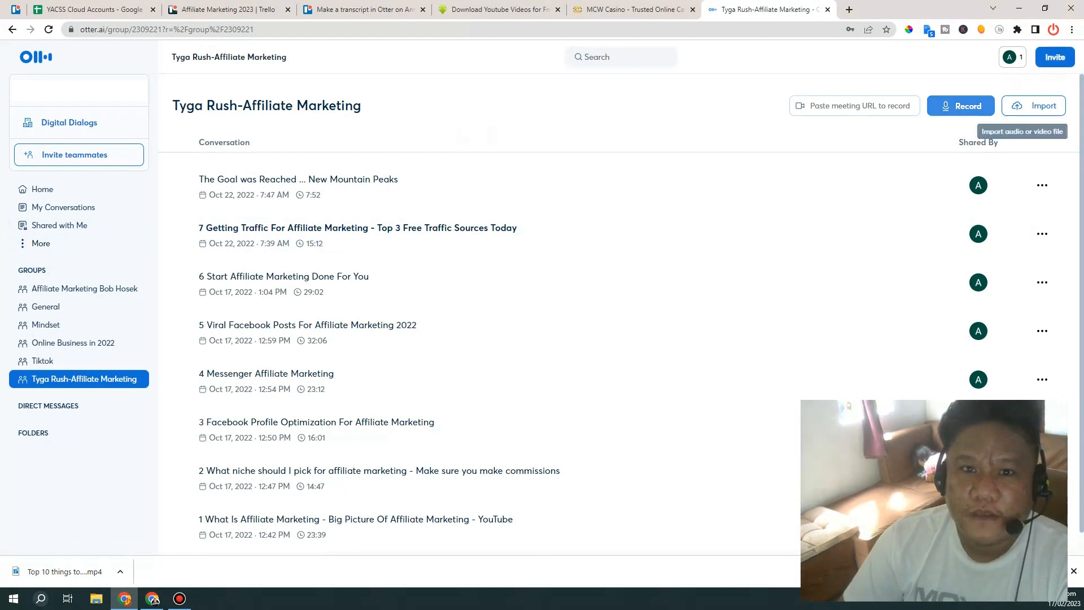
left_click(1034, 107)
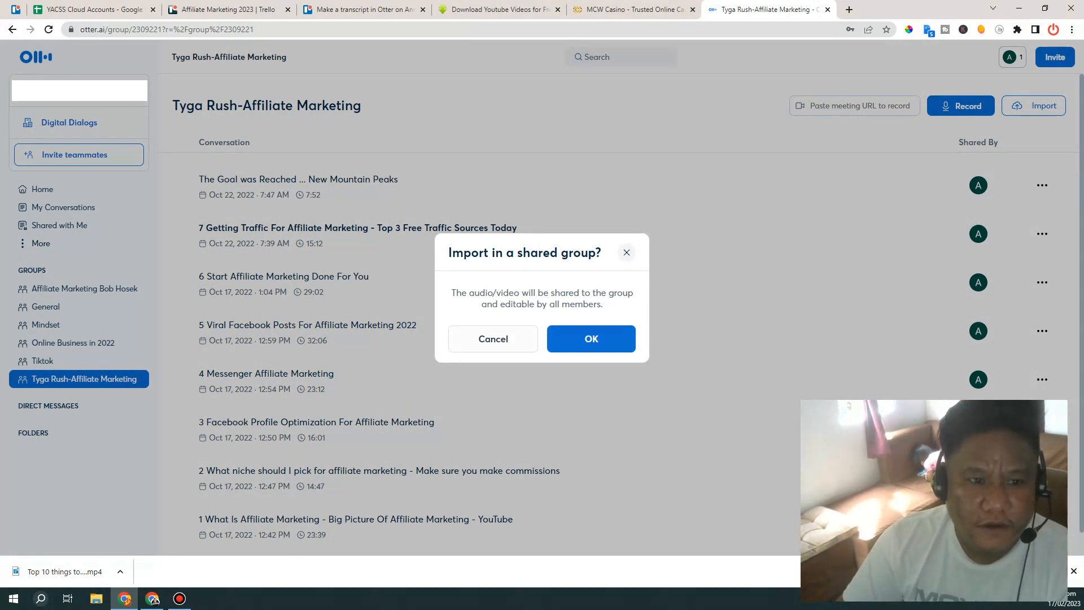
- Confirm the shared-group import and add the downloaded MP4 for transcription
left_click(591, 339)
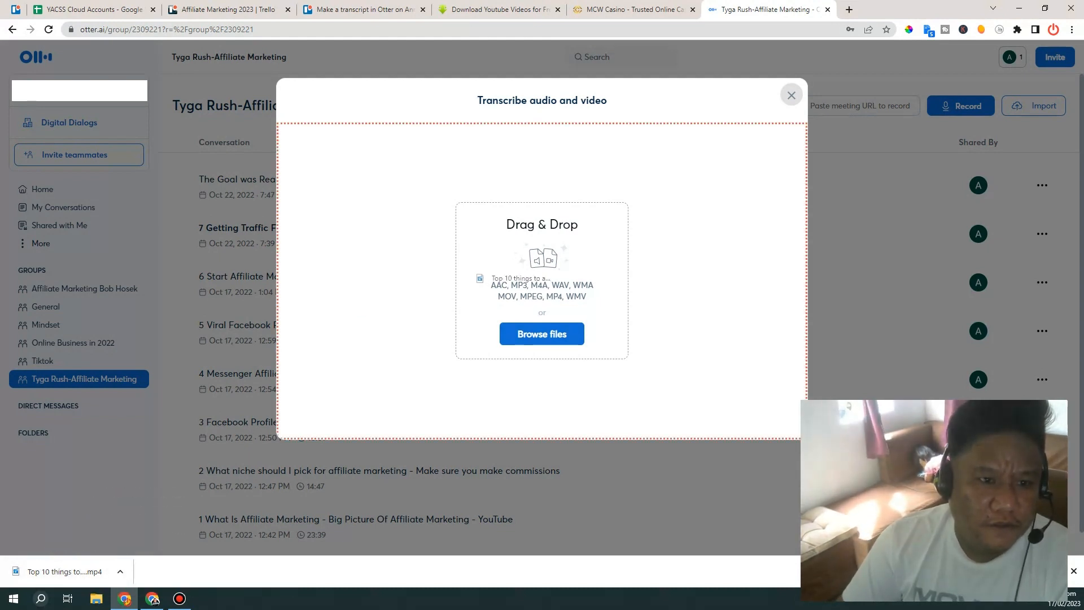
left_click(542, 333)
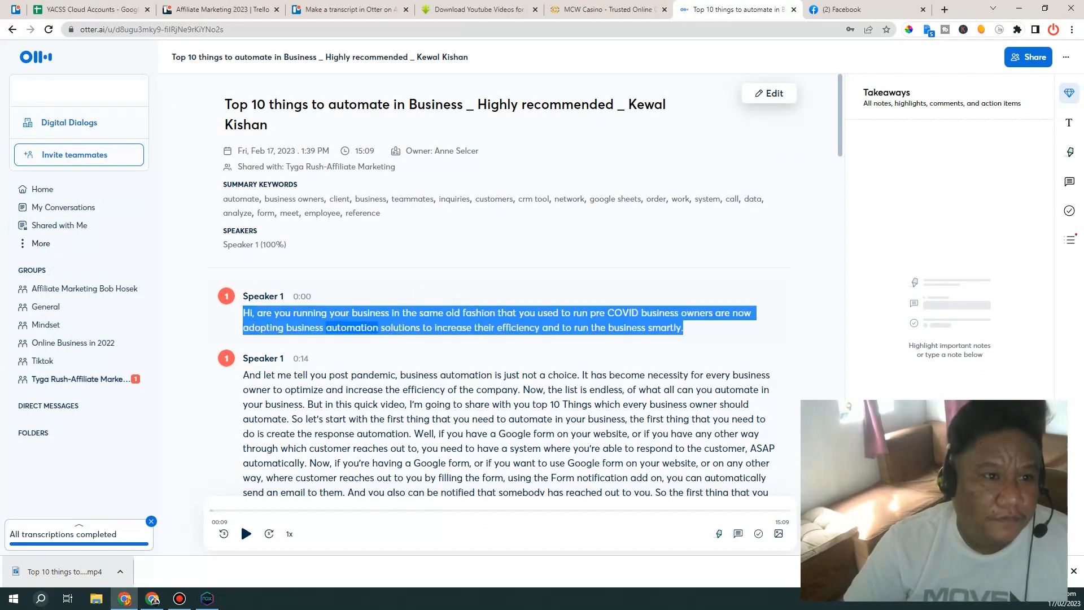
- Play the transcript audio briefly, pause at 0:23, and review the transcript to its final lines
left_click(246, 533)
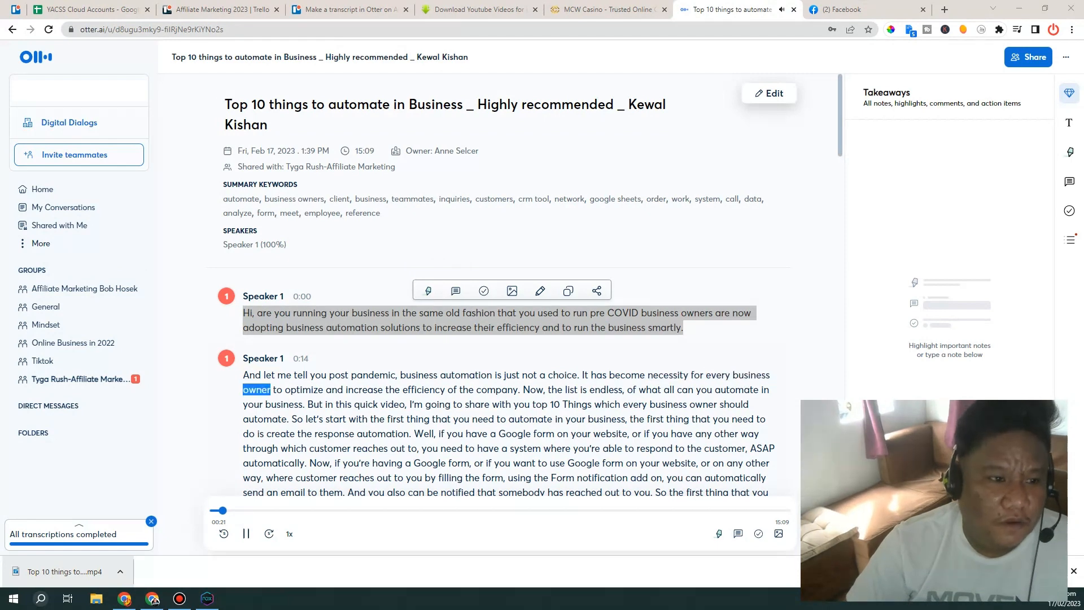
left_click(247, 533)
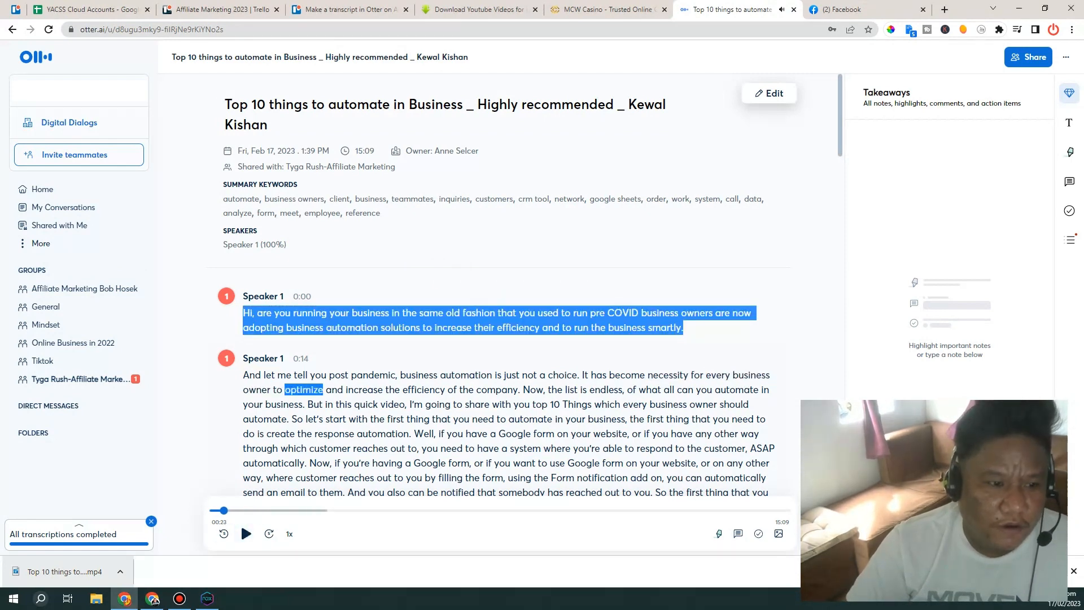
scroll("down", 3)
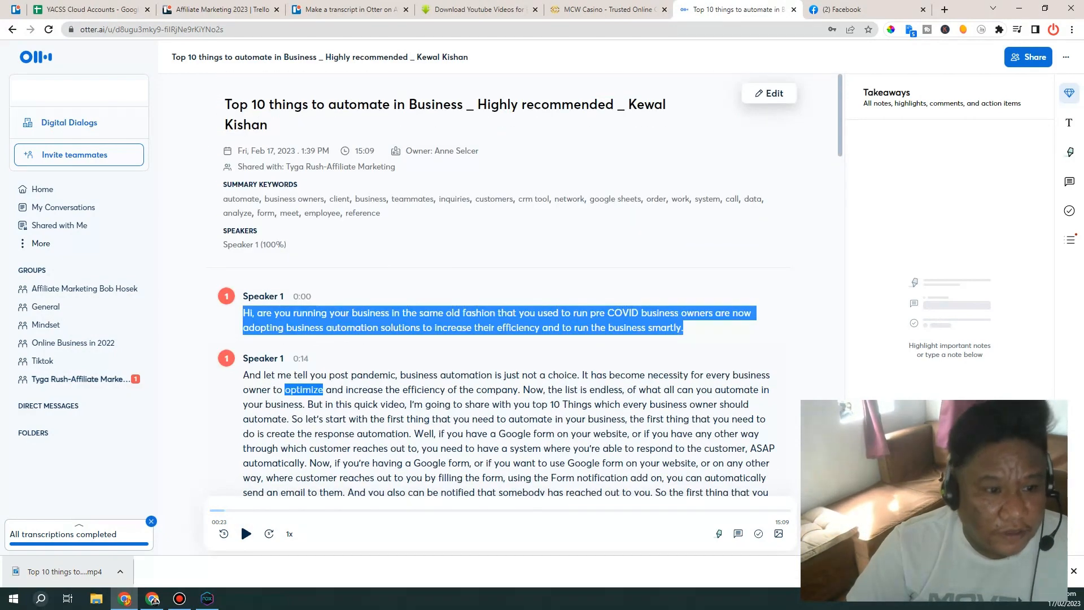
scroll("down", 3)
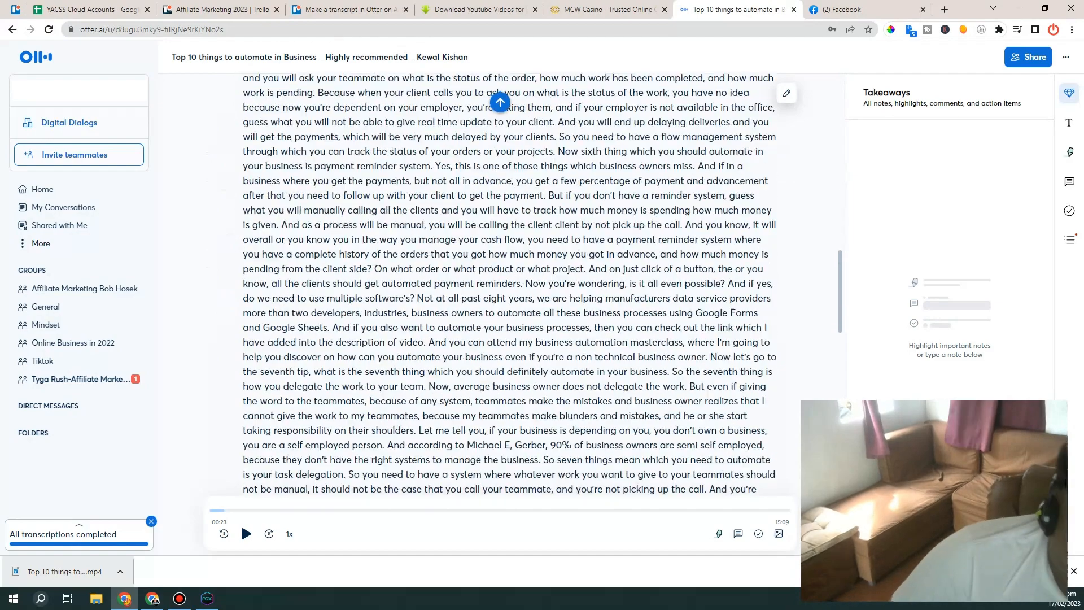
scroll("down", 3)
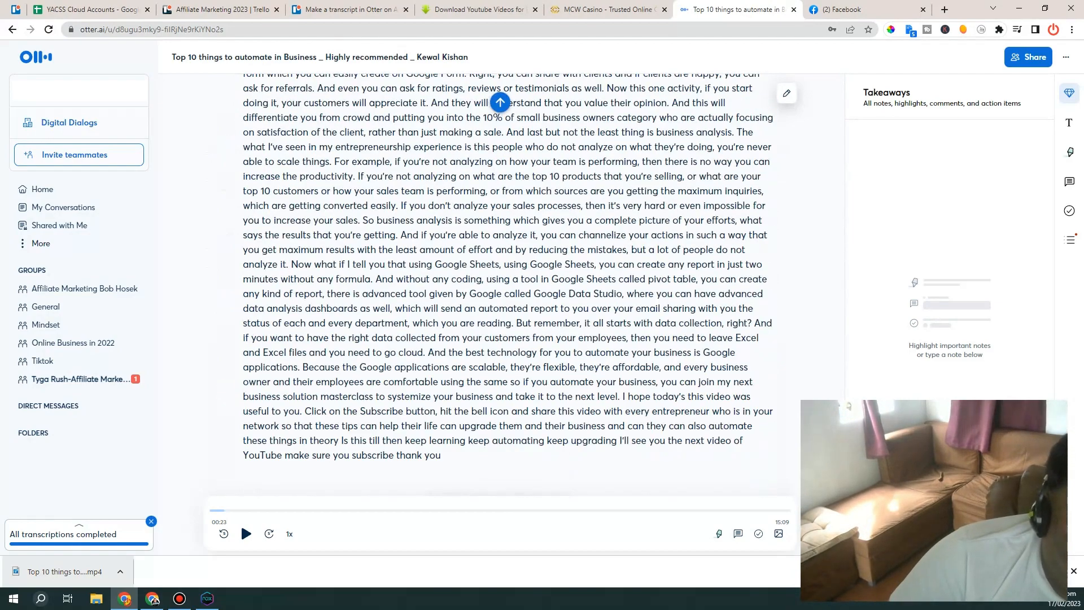